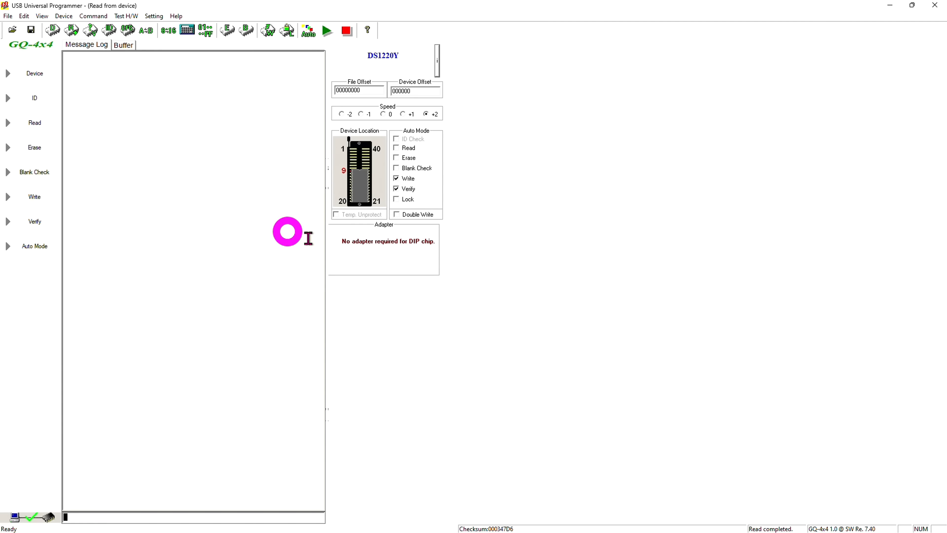
{"action": "mouse_move", "coordinate": [231, 210]}
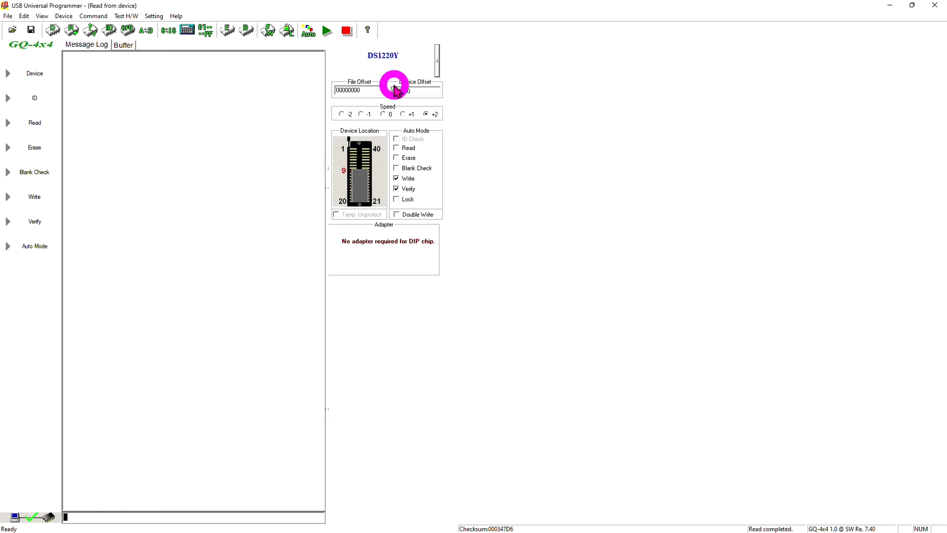
Read the DS1220Y into the buffer and show its hex data from the top (checksum 000347D6).
{"action": "left_click", "coordinate": [72, 30]}
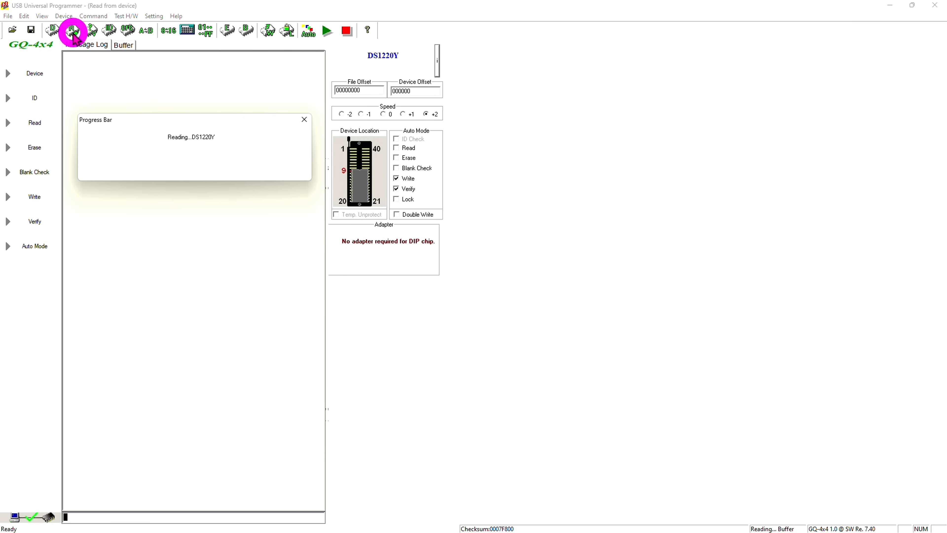
{"action": "left_click", "coordinate": [124, 45]}
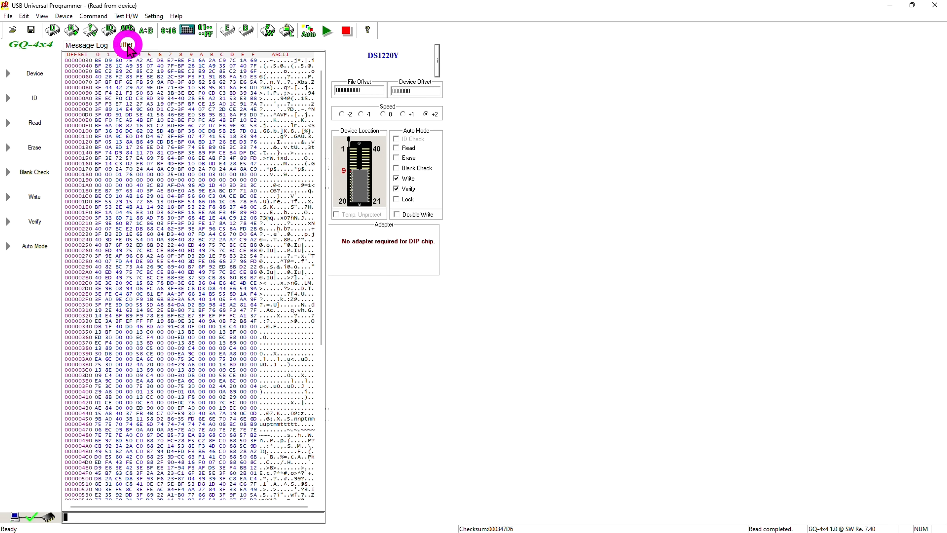
{"action": "left_click", "coordinate": [124, 45]}
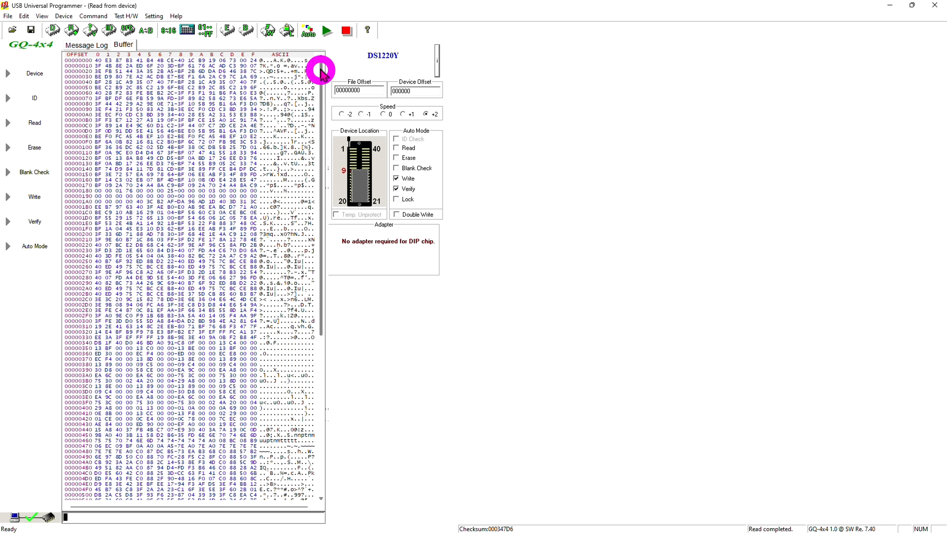